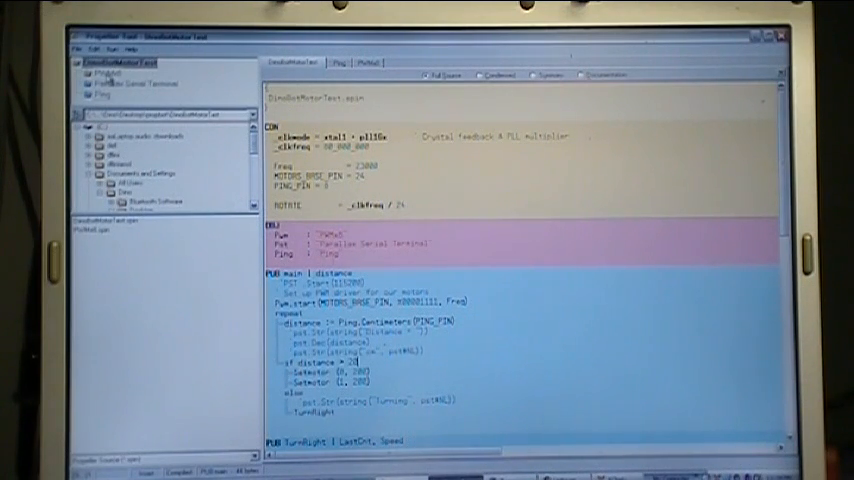
- Open the PWMx8 object from the hierarchy and scroll through its source code
click(367, 61)
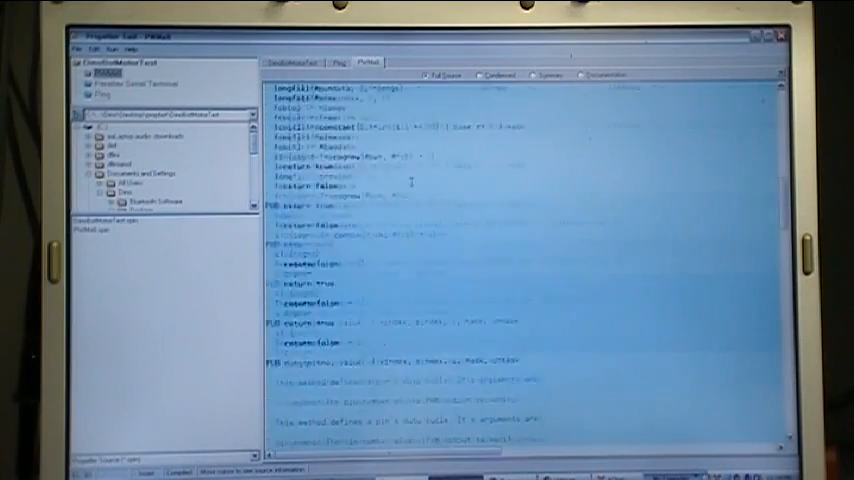
scroll(down, 3)
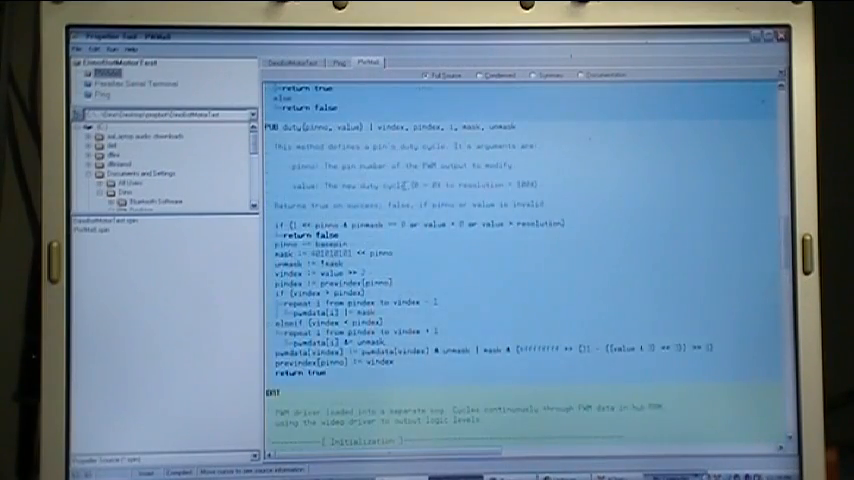
scroll(down, 3)
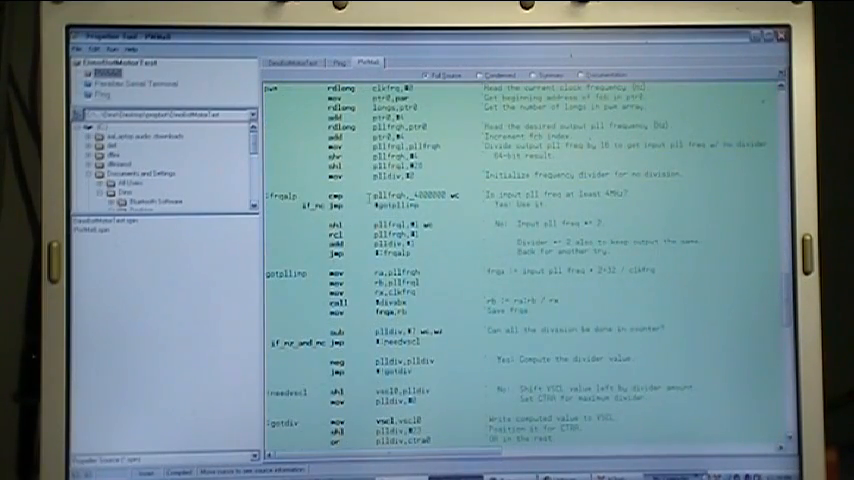
scroll(up, 3)
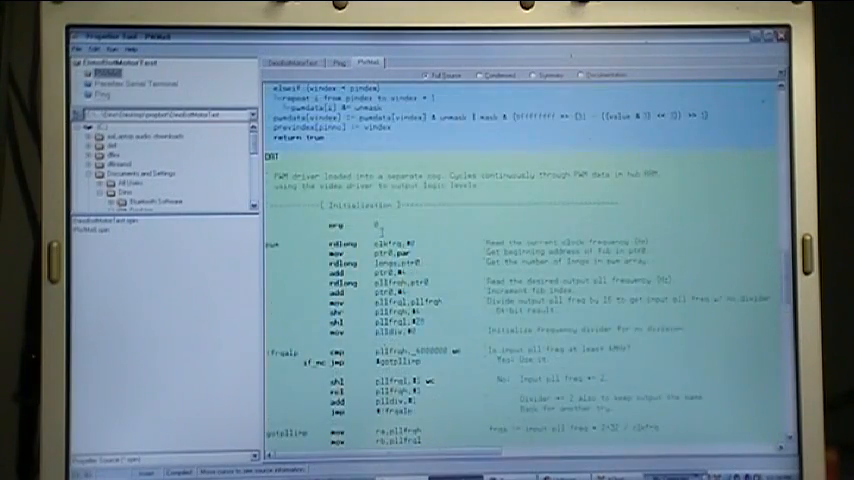
scroll(up, 3)
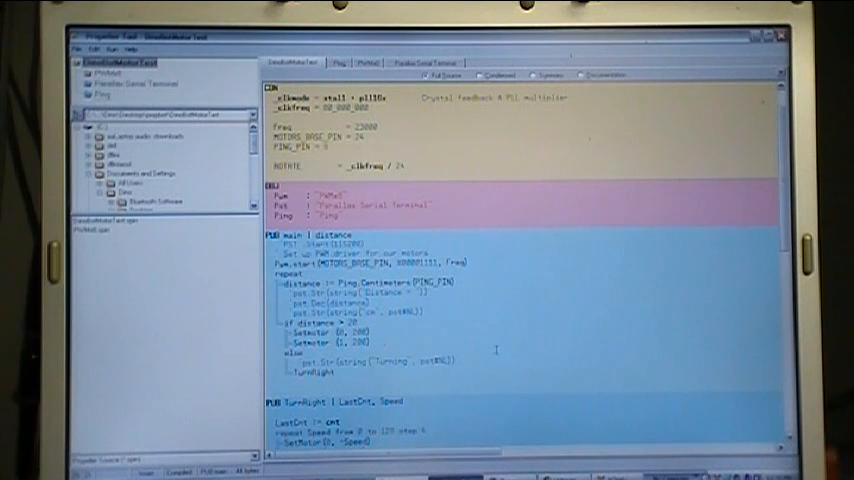
- Scroll through the DinoBotMotorTest TurnRight and TurnLeft methods, then back to the top
scroll(down, 3)
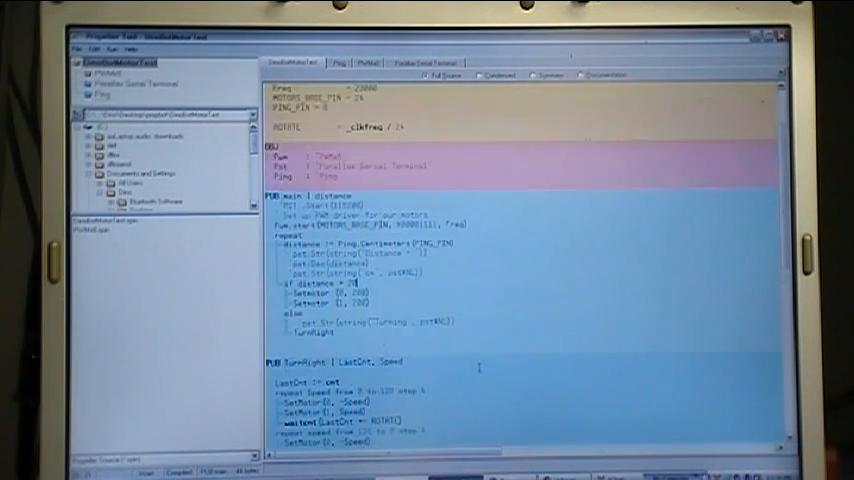
scroll(down, 3)
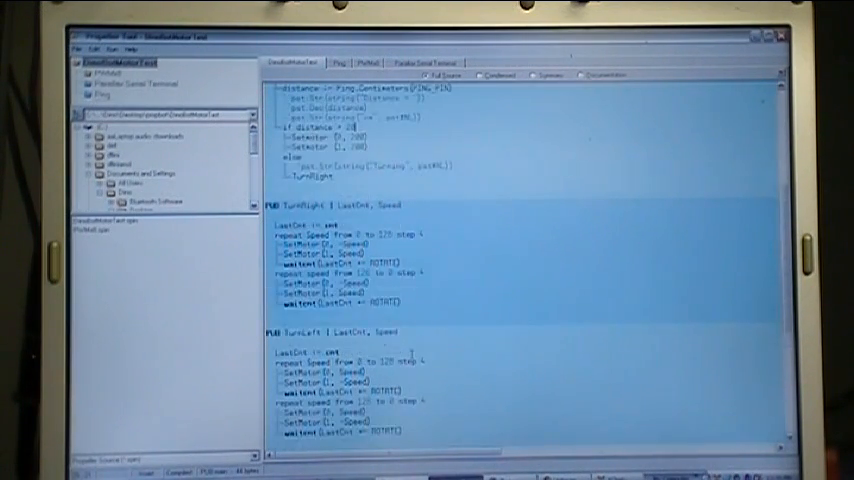
scroll(up, 3)
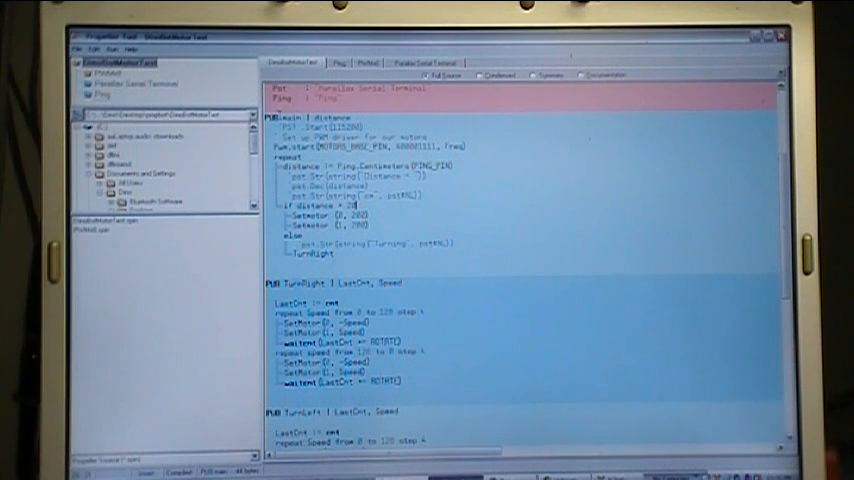
scroll(up, 3)
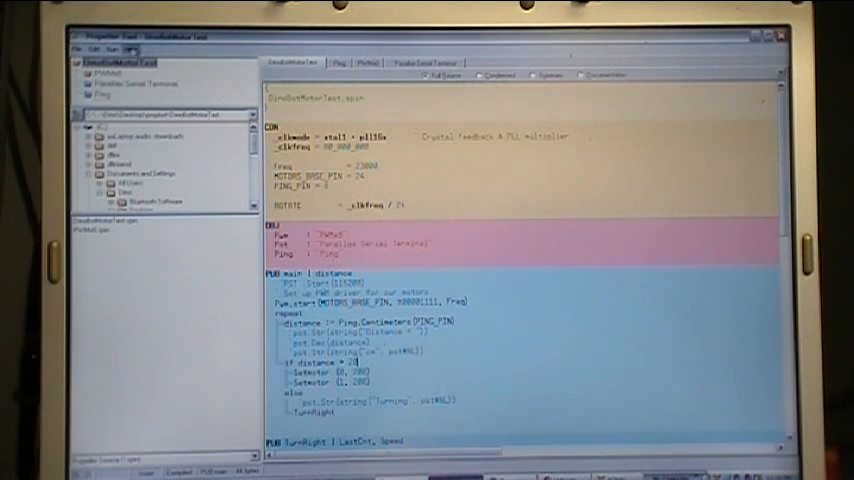
- Identify the hardware, acknowledge the Propeller found on COM12, and reopen the Run menu
click(109, 47)
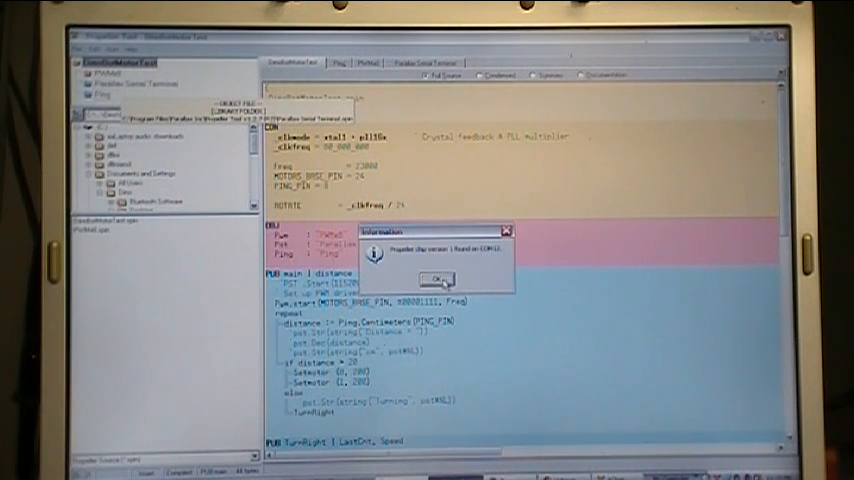
click(437, 280)
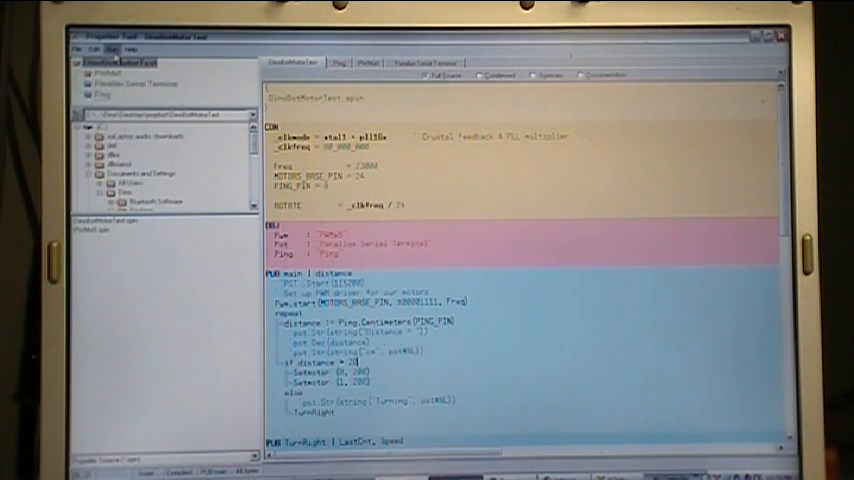
click(108, 48)
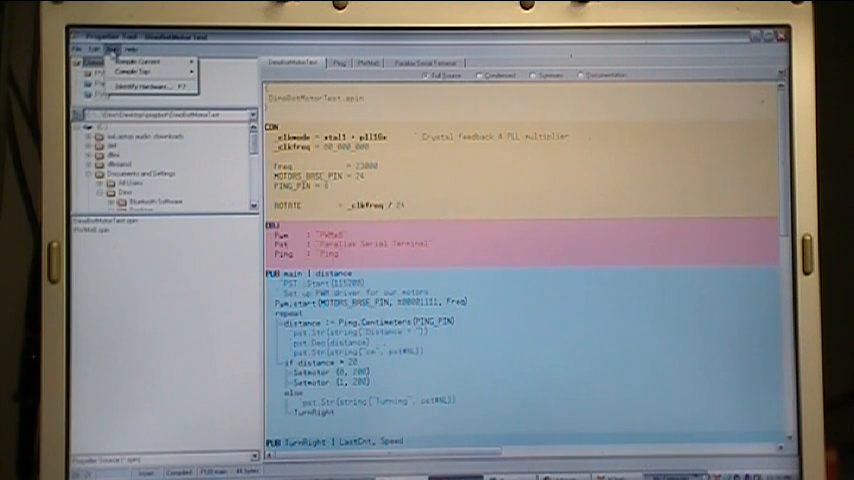